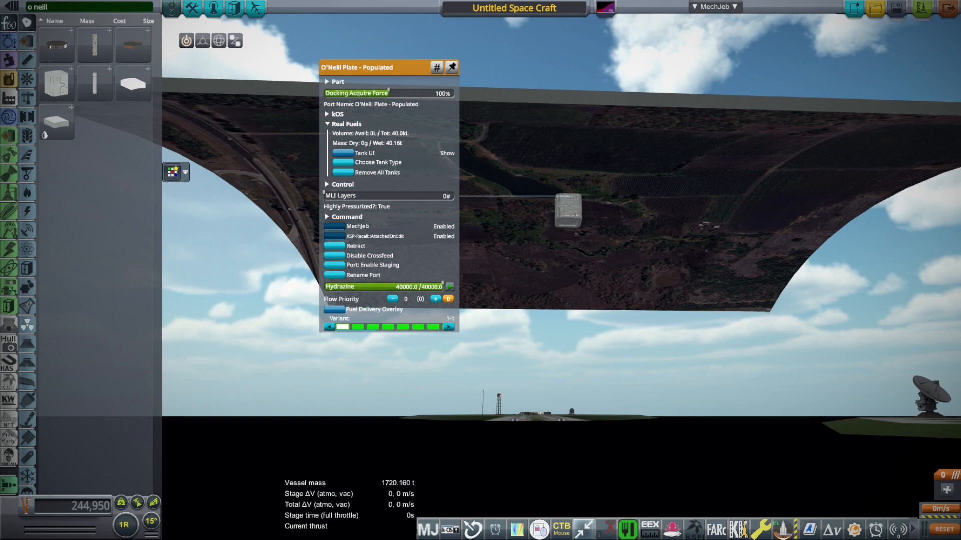
Cycle the O'Neill Plate - Populated through several terrain variants for its interior surface.
left_click_drag(368, 68, 209, 236)
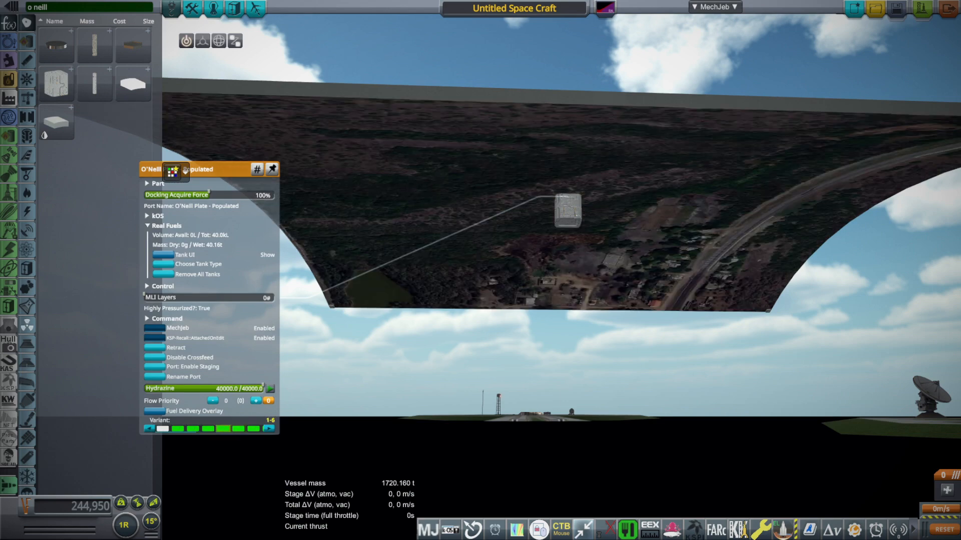
left_click(148, 429)
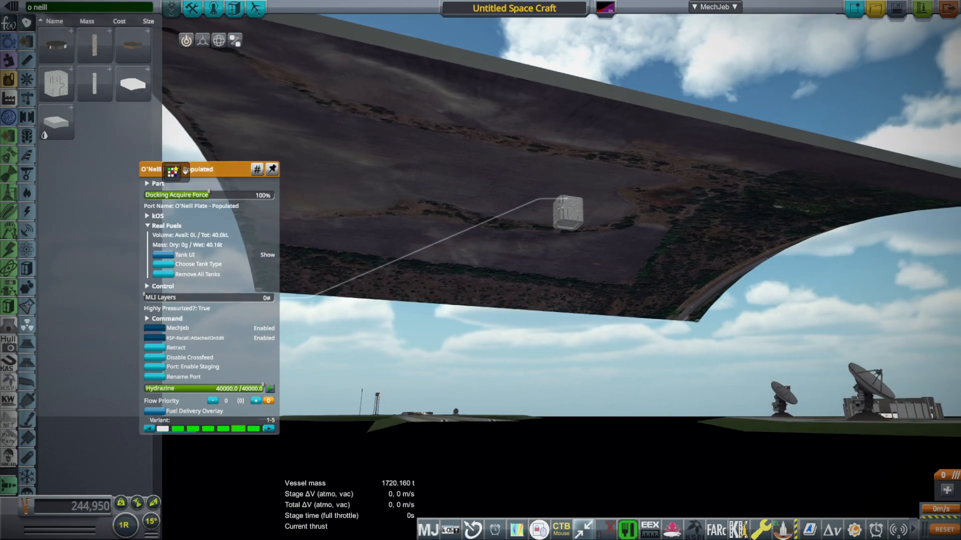
left_click(269, 420)
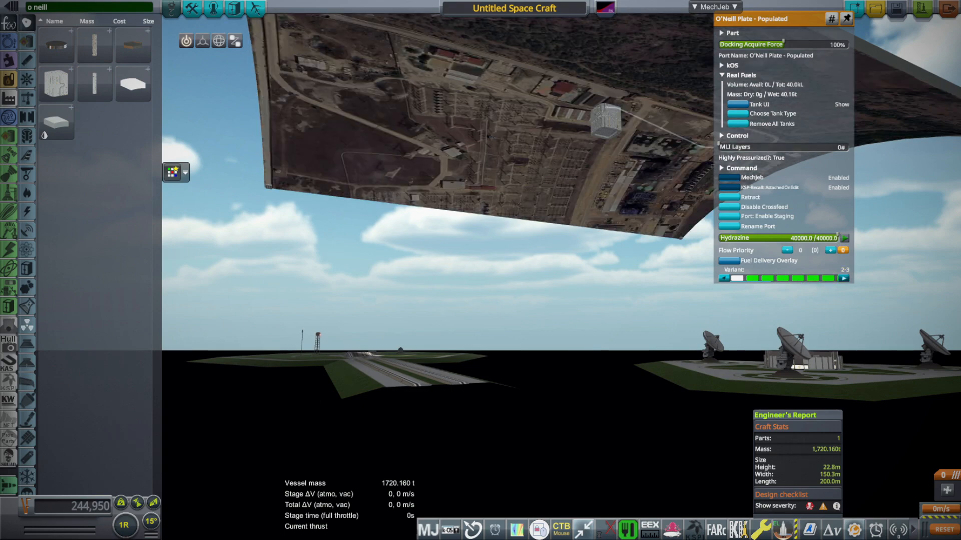
left_click(844, 278)
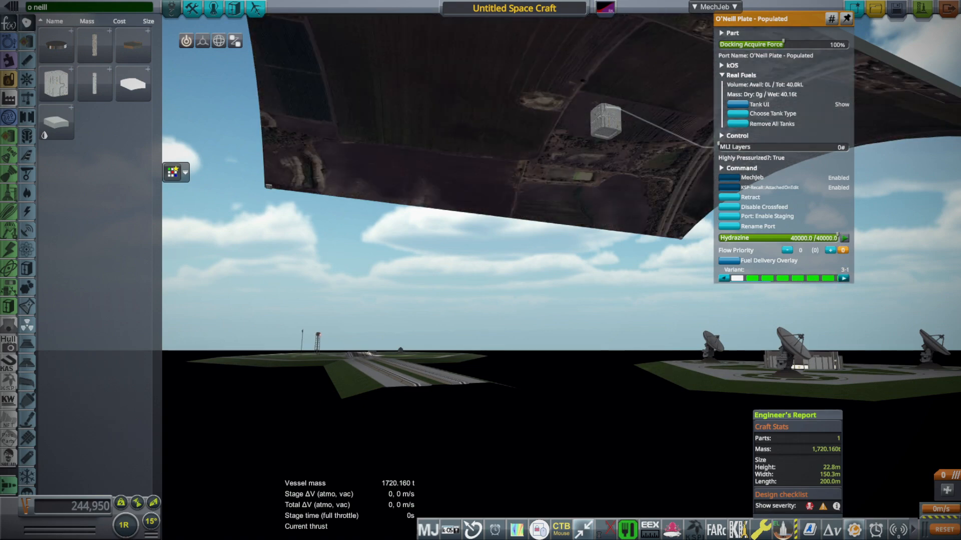
left_click(844, 278)
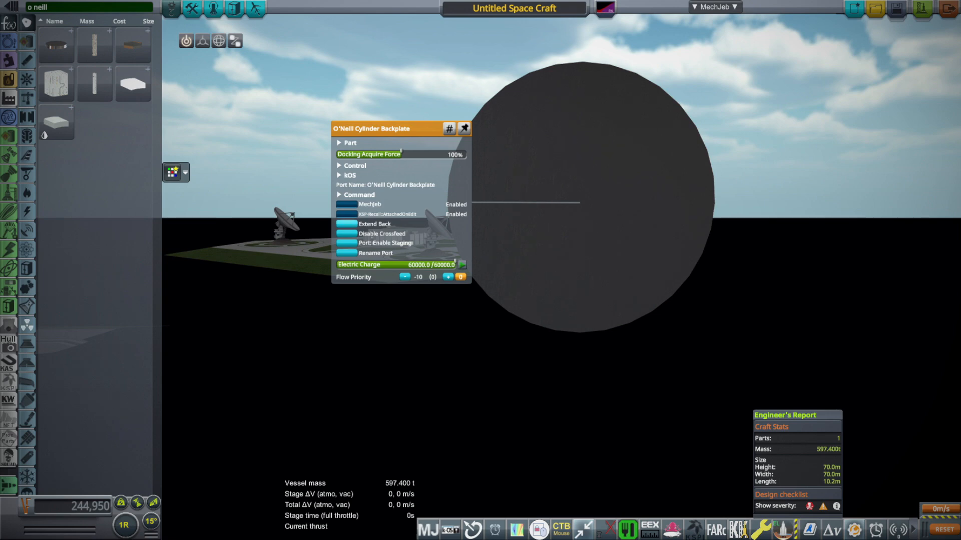
Swap in an O'Neill Cylinder Backplate and scale it from 70 m to 300 m wide.
left_click(373, 223)
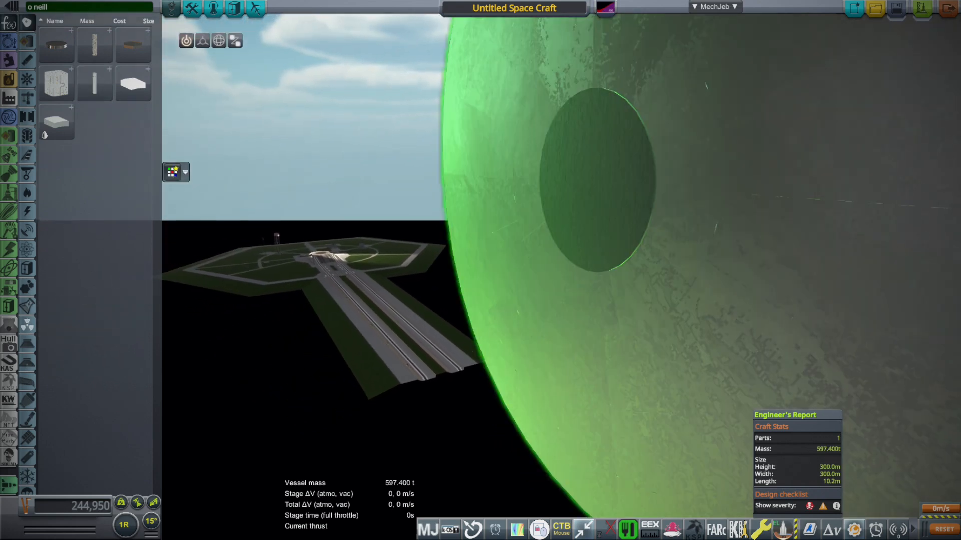
mouse_move(95, 84)
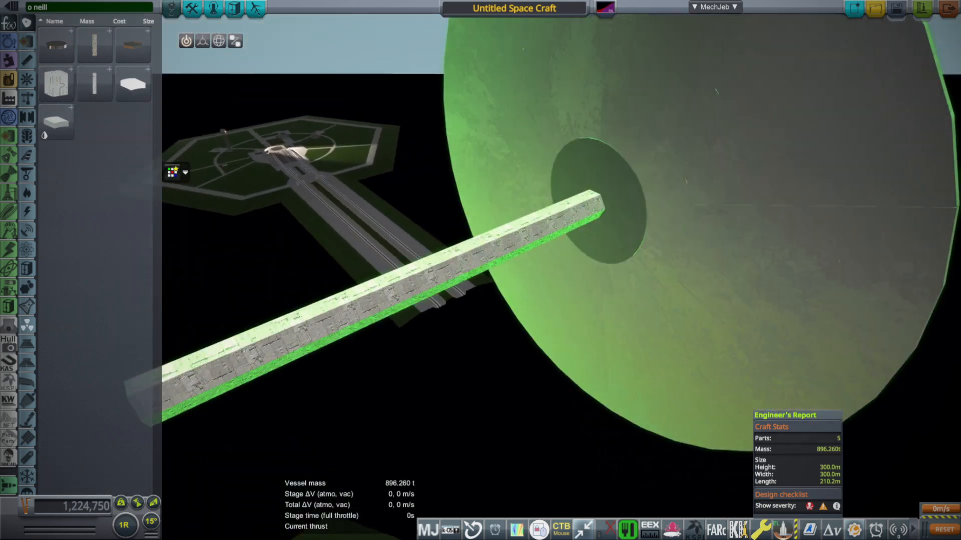
mouse_move(55, 82)
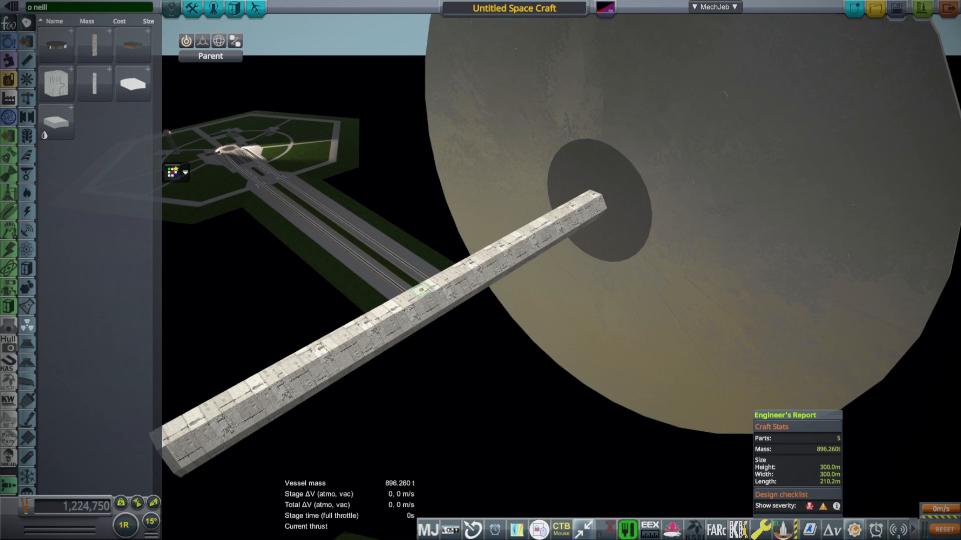
Find an O'Neill Plate - Populated in the parts list and attach it to the spoke frame.
left_click(123, 526)
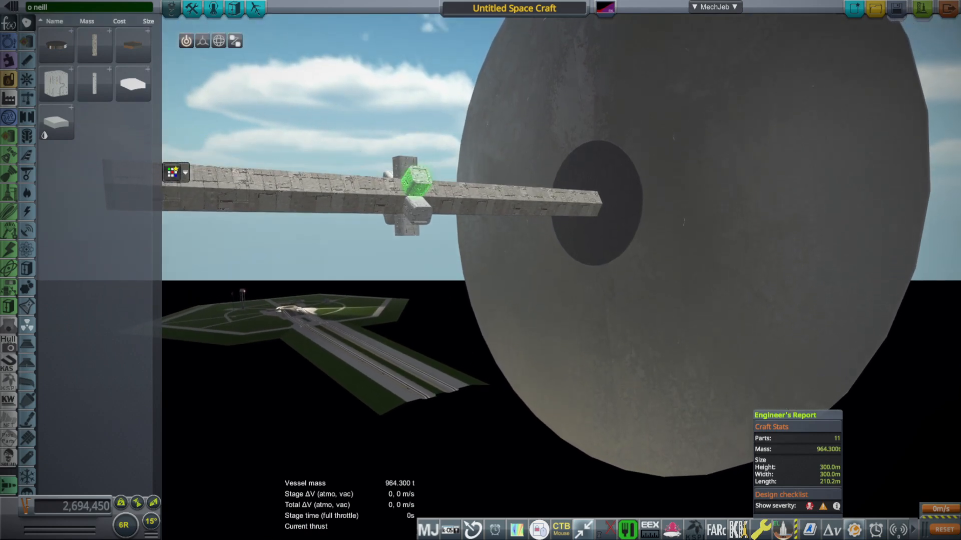
left_click(201, 41)
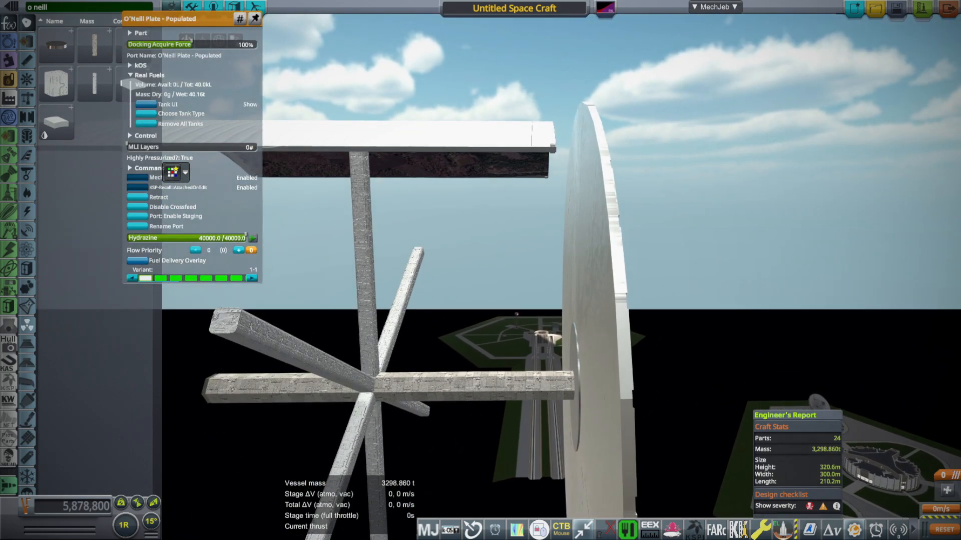
left_click(213, 8)
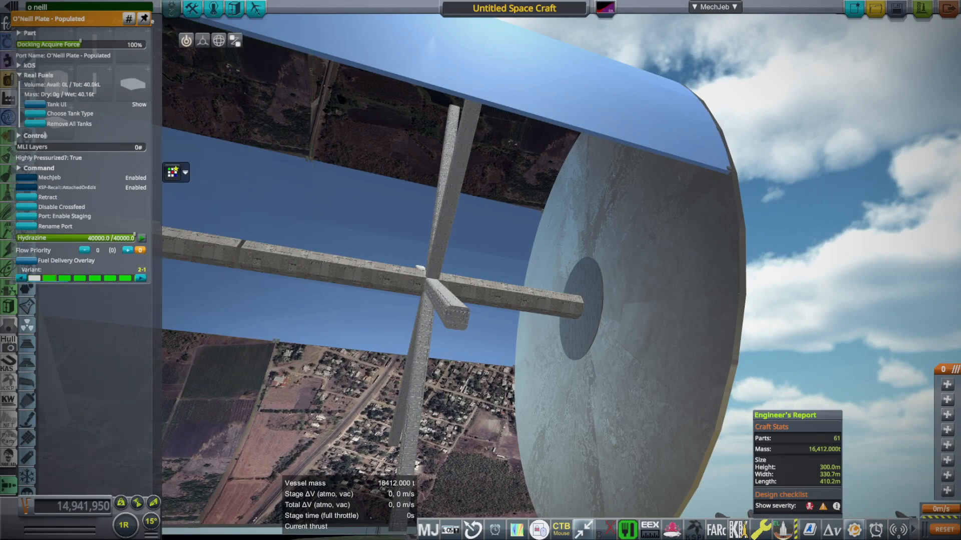
Adjust the populated O'Neill plates wrapping the spokes near the end disc.
left_click(142, 270)
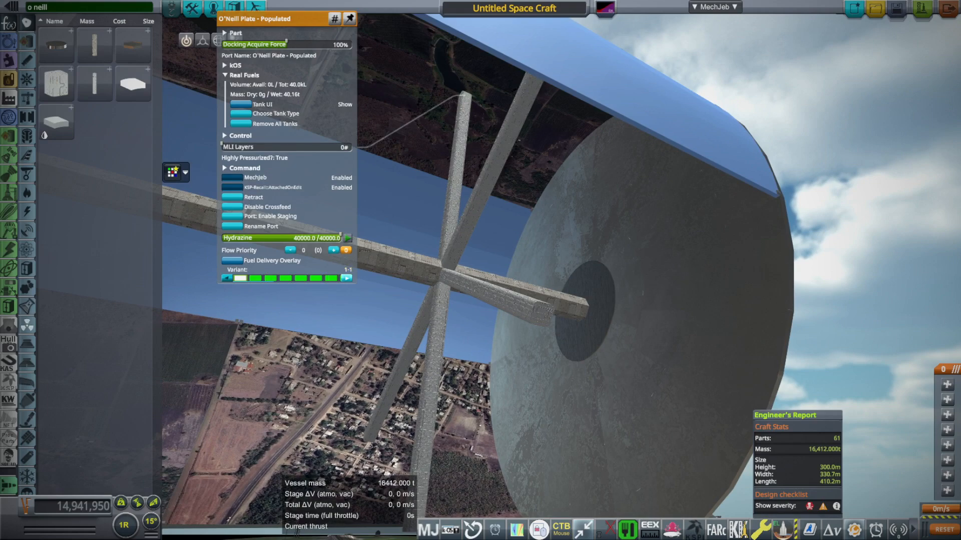
left_click(346, 278)
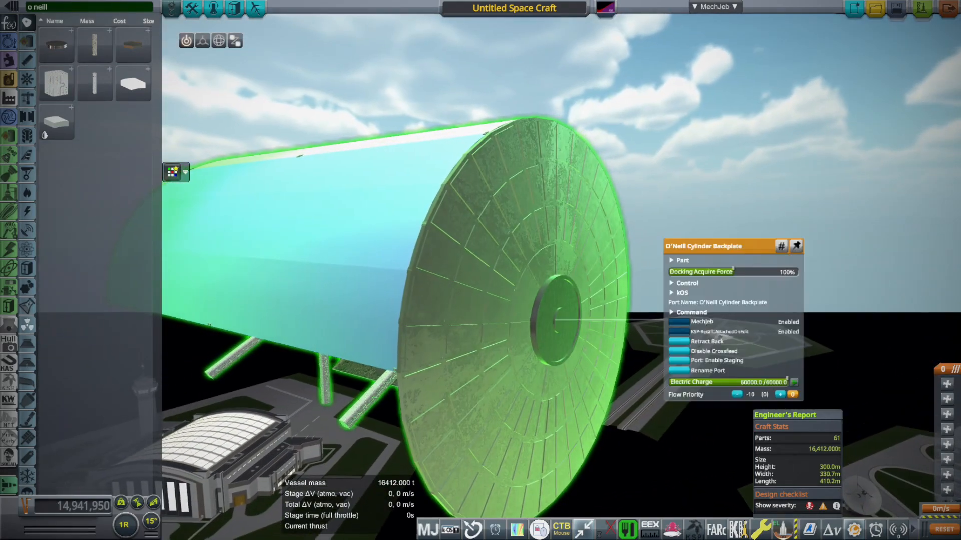
Pick up the O'Neill Cylinder Backplate and reseat it to cap the cylinder's end.
left_click(707, 342)
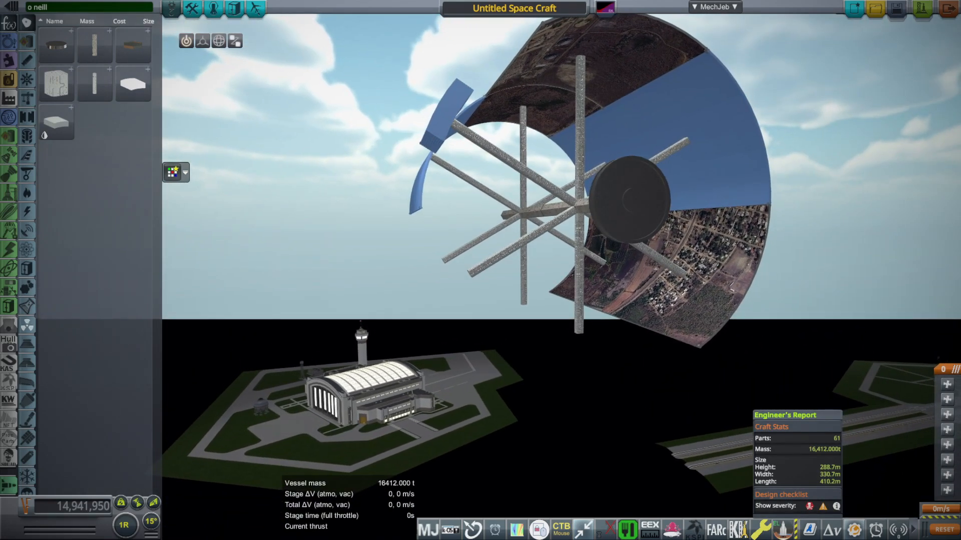
Name the station craft, entering 'O Neill C' in the craft name field.
left_click(513, 8)
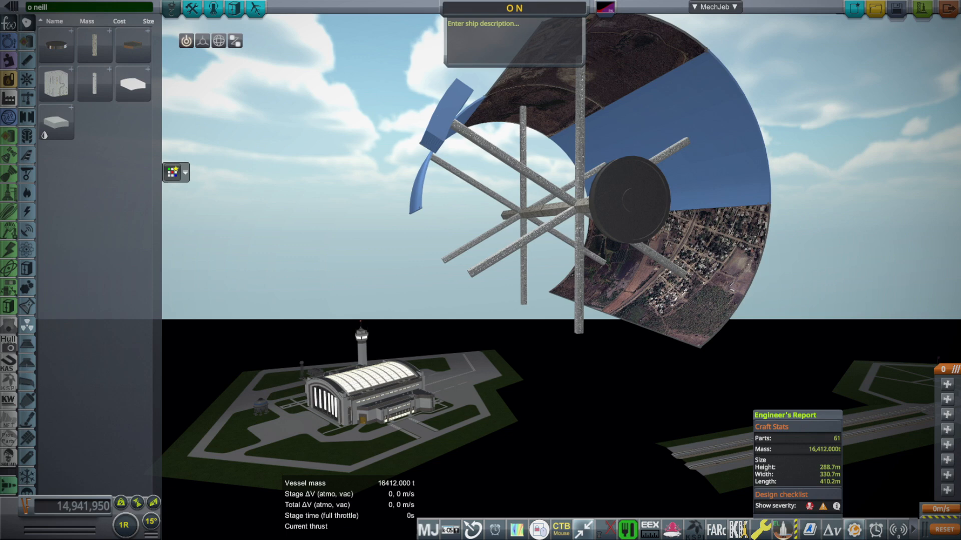
type("O Neill C")
left_click(89, 7)
type("station carrier")
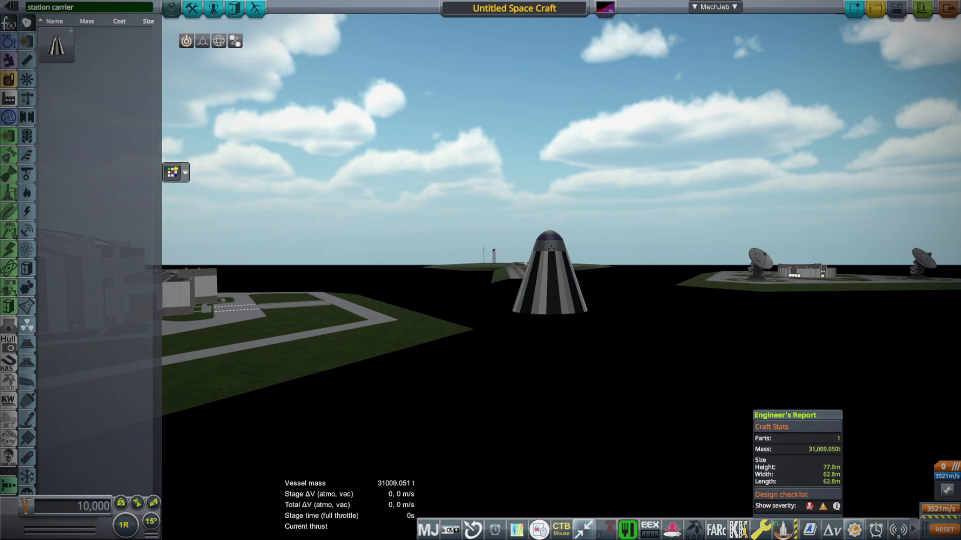
Place the station carrier rocket in the VAB and view its engine-cluster legs from below.
left_click(547, 273)
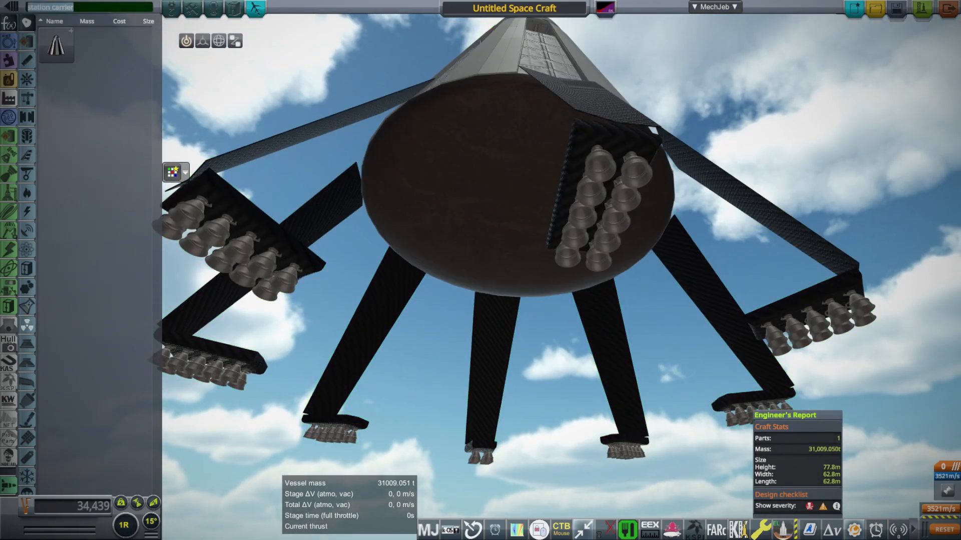
Search 'clyin' for the cylinder part, attach it under the carrier and offset it between the legs.
type("clyin")
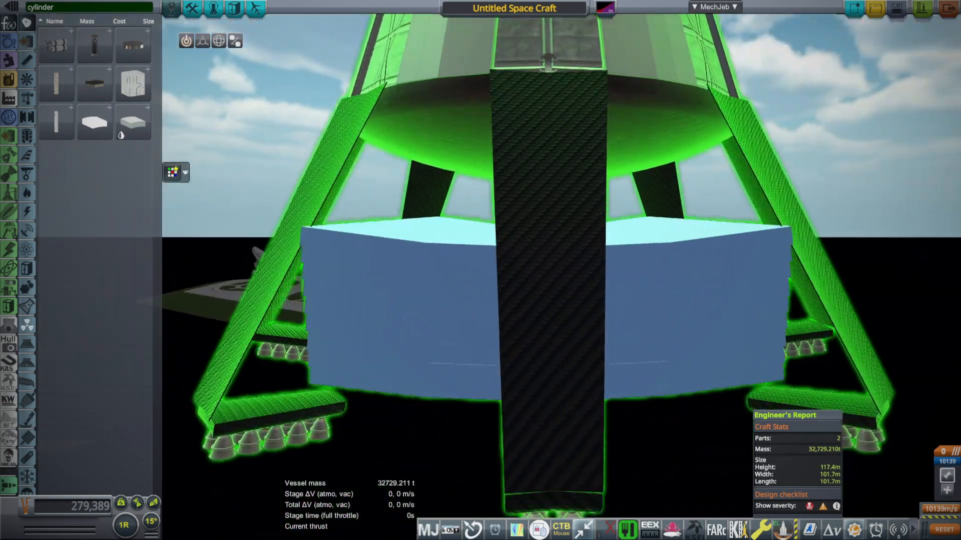
left_click(202, 40)
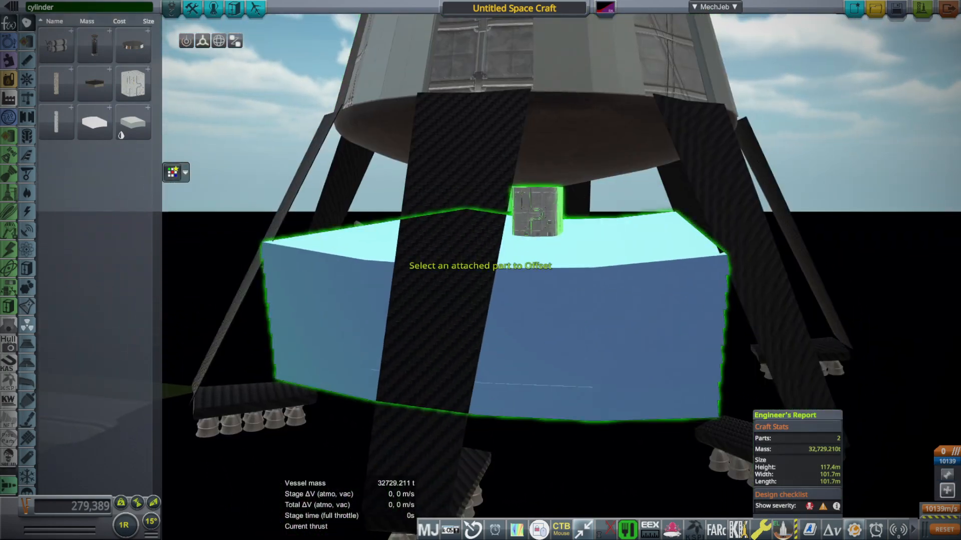